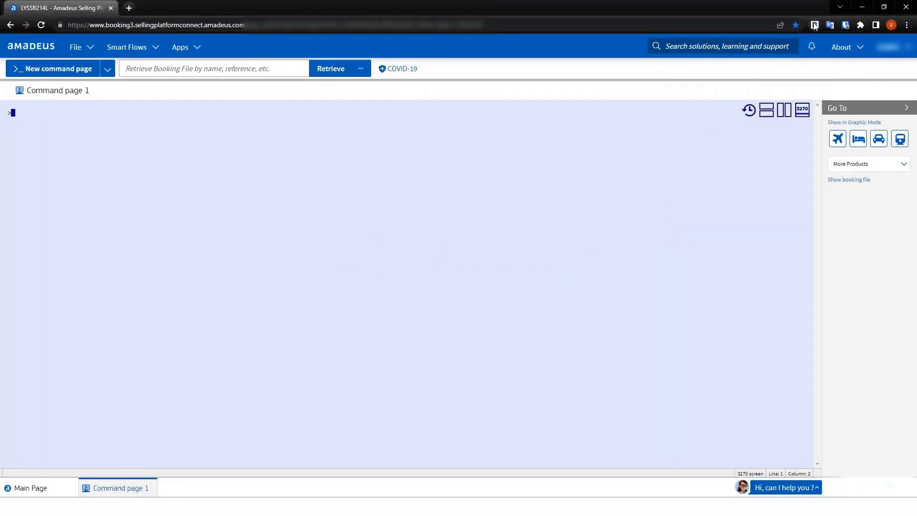
Sign in to BookingPad with username 'vi' and agency 'airgateway', then save EUR as currency
{"action": "type", "text": "vi"}
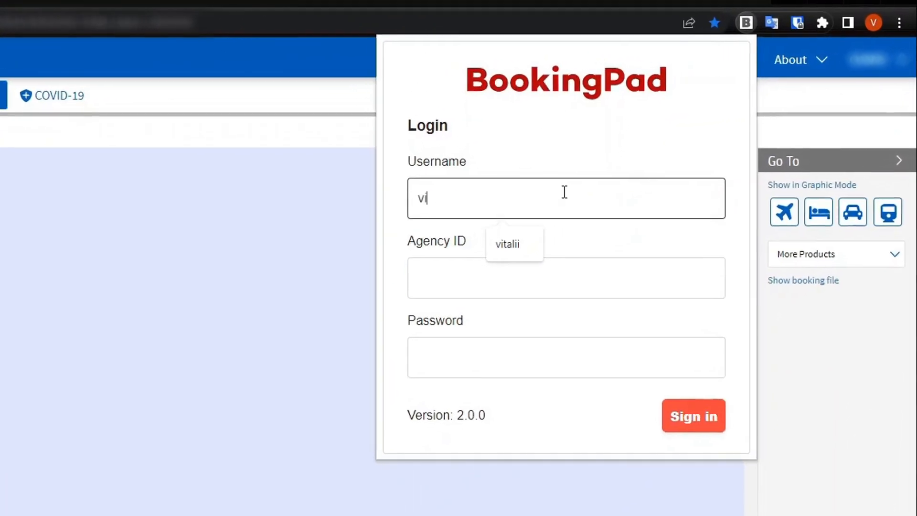
{"action": "type", "text": "airgateway"}
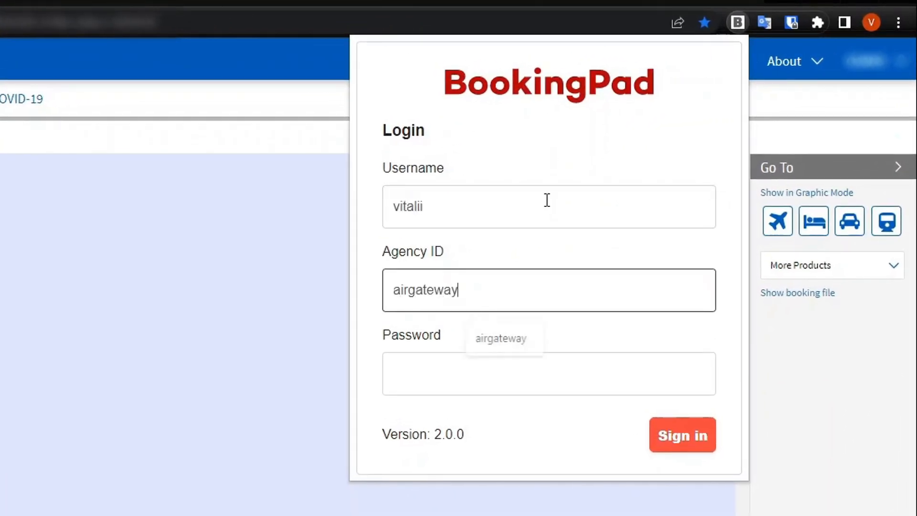
{"action": "left_click", "coordinate": [681, 434]}
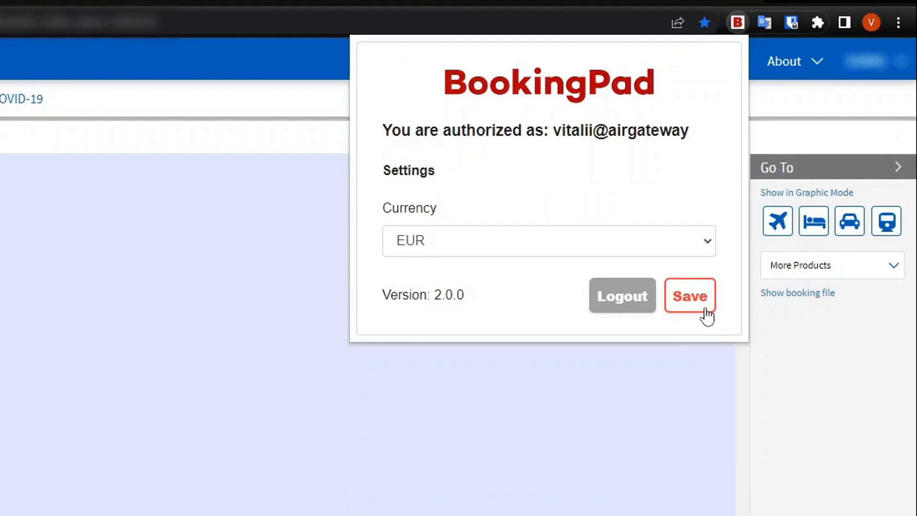
{"action": "left_click", "coordinate": [690, 295]}
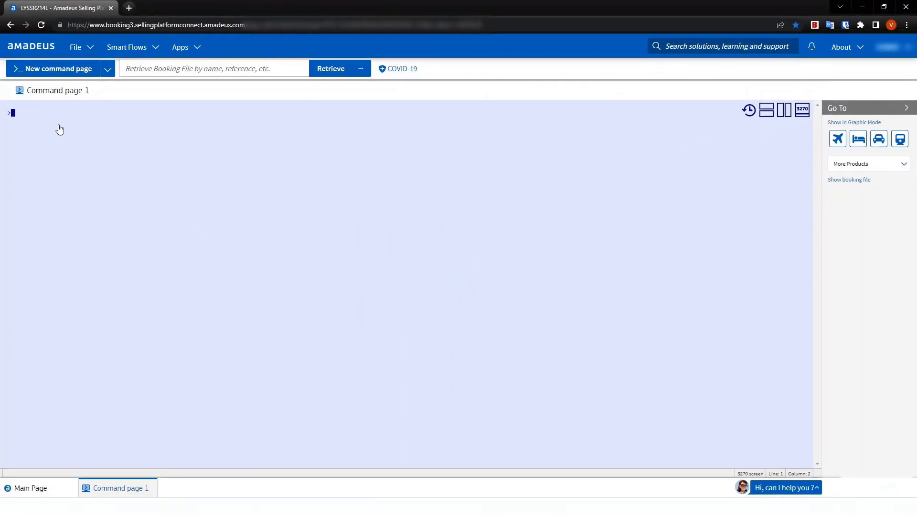
{"action": "type", "text": "an10octframad"}
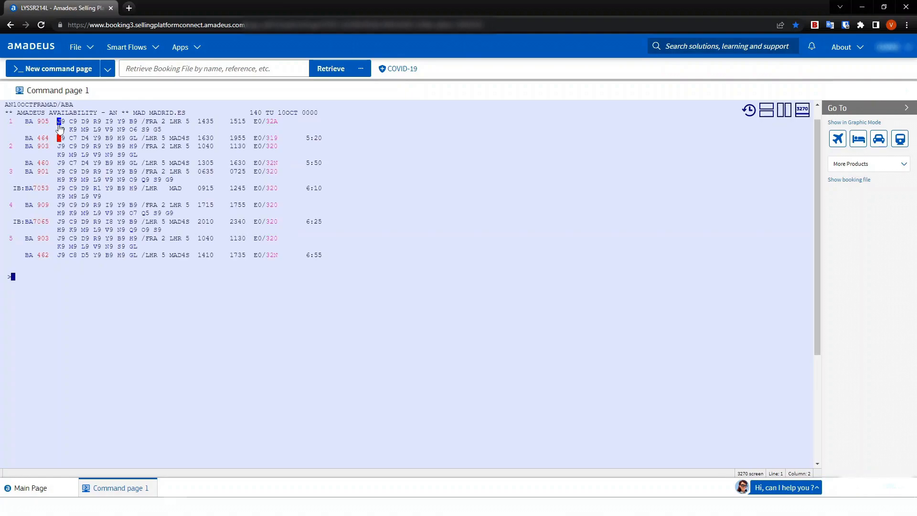
{"action": "left_click", "coordinate": [120, 121]}
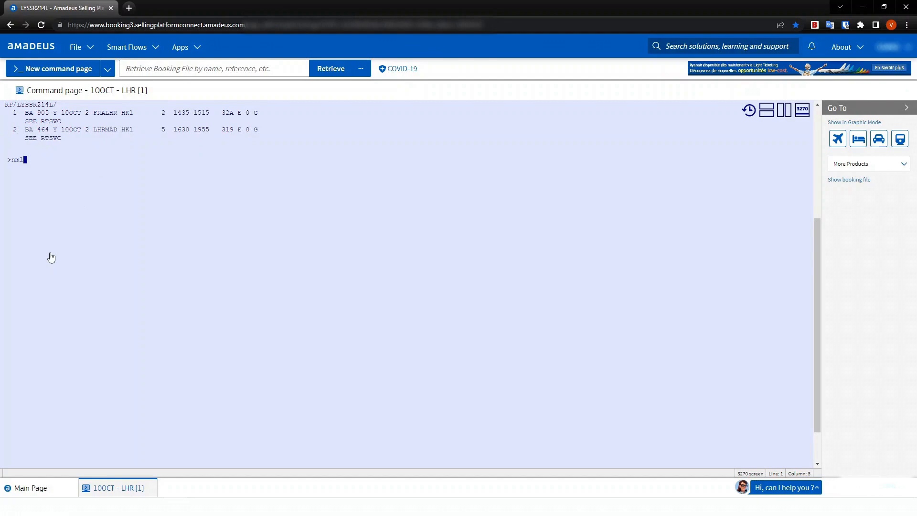
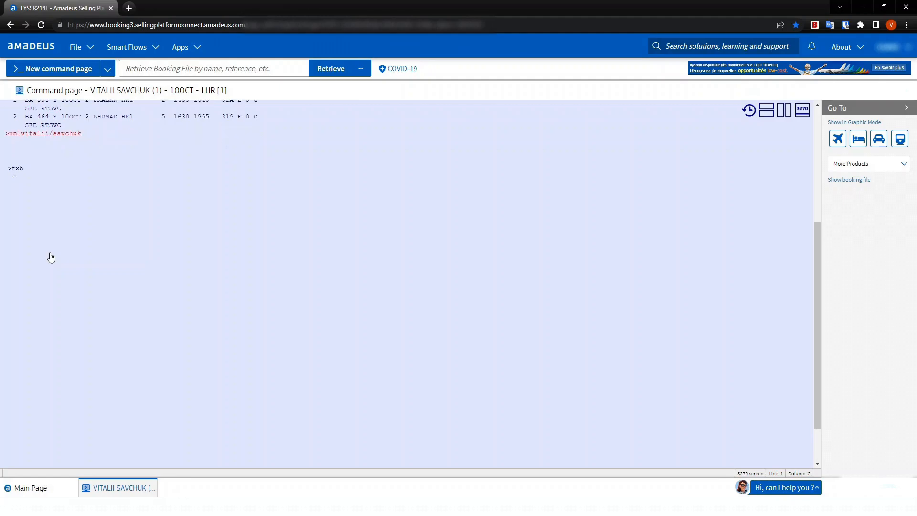
{"action": "key", "text": "Enter"}
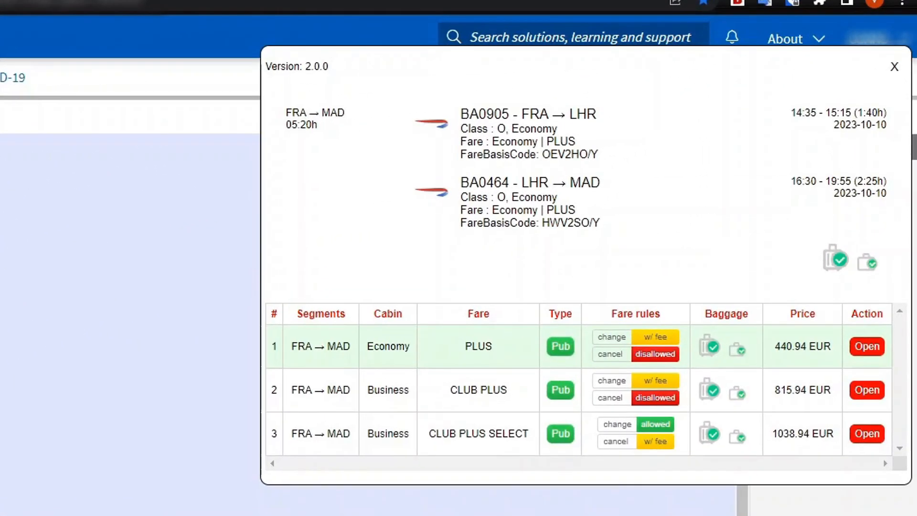
{"action": "mouse_move", "coordinate": [523, 285]}
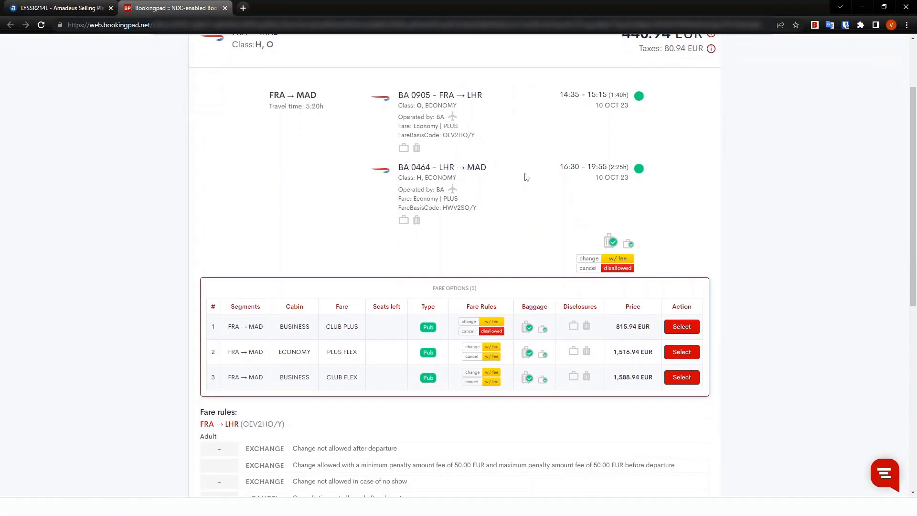
Start booking the 440.94 EUR Economy PLUS offer to reach the passenger details form
{"action": "scroll", "scroll_direction": "down", "scroll_amount": 3}
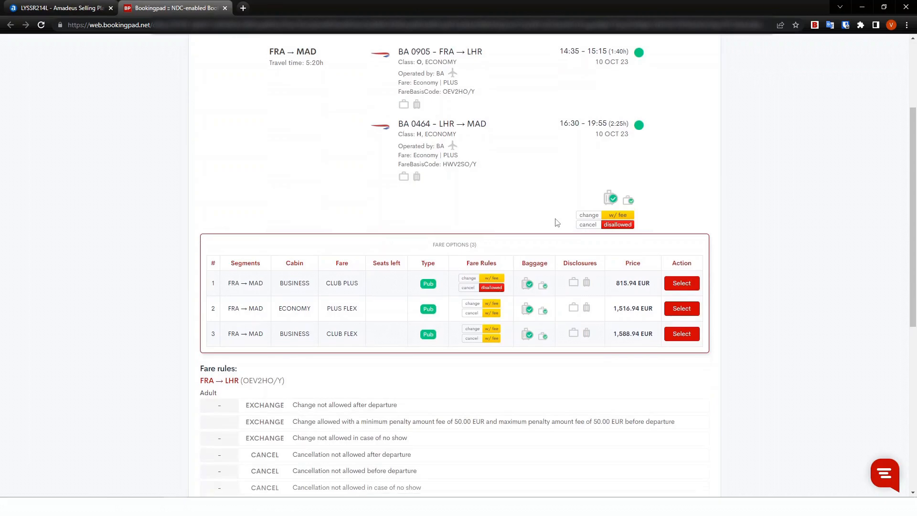
{"action": "scroll", "scroll_direction": "down", "scroll_amount": 3}
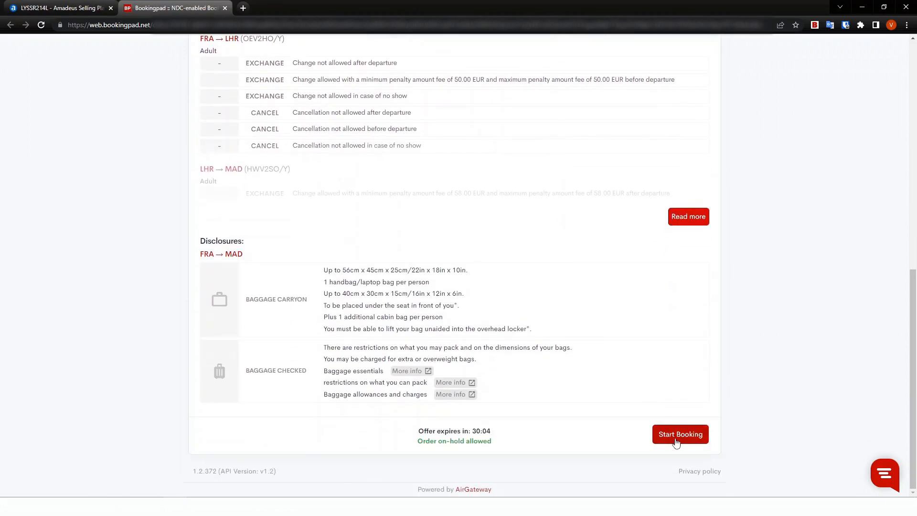
{"action": "left_click", "coordinate": [679, 434]}
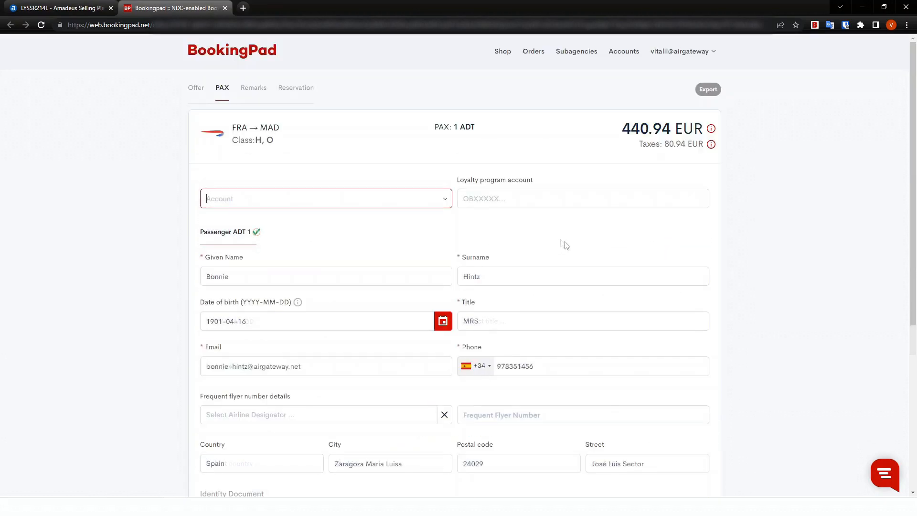
Accept the prefilled passenger details and remarks to reach the reservation step, then return to Amadeus
{"action": "scroll", "scroll_direction": "down", "scroll_amount": 3}
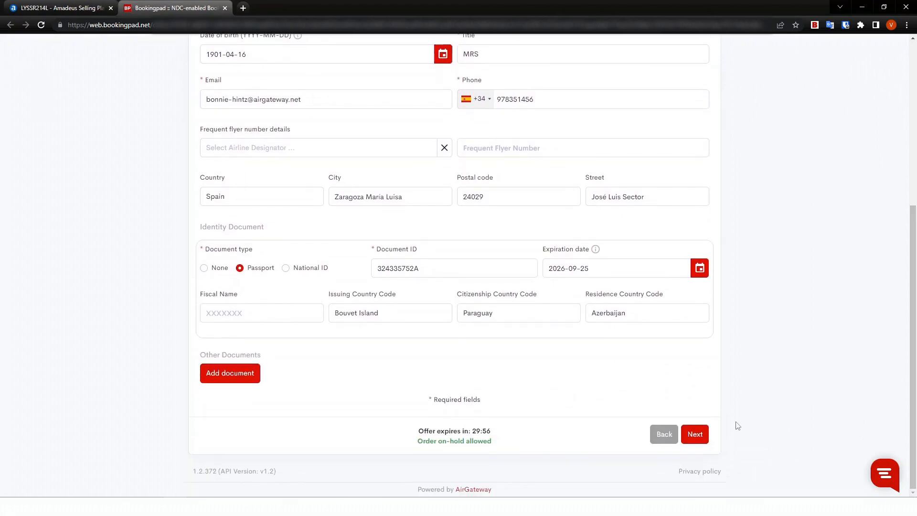
{"action": "left_click", "coordinate": [694, 434]}
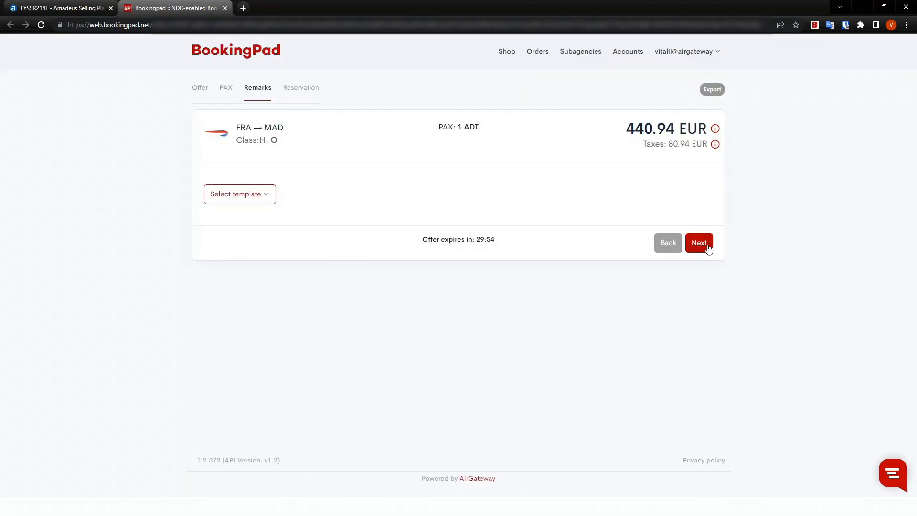
{"action": "left_click", "coordinate": [699, 242]}
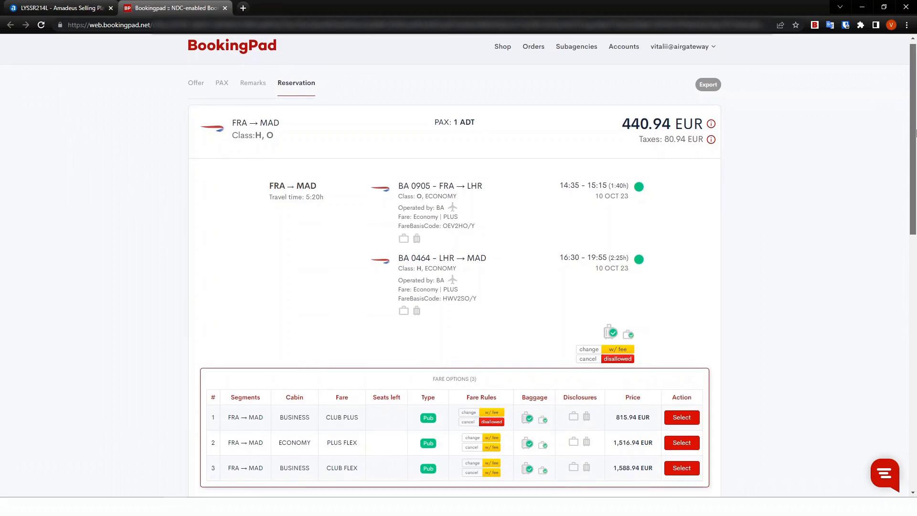
{"action": "left_click", "coordinate": [59, 8]}
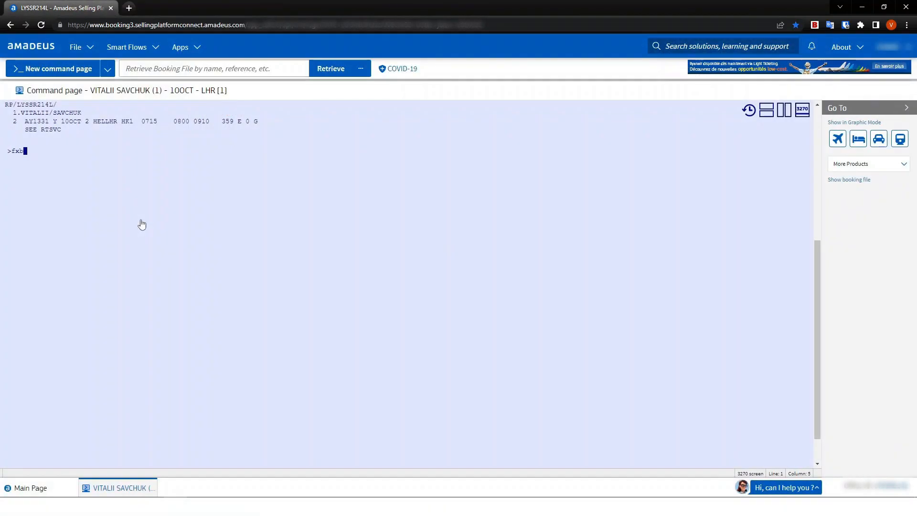
Price the AY1331 Helsinki–London booking for 10 October with FXB
{"action": "key", "text": "enter"}
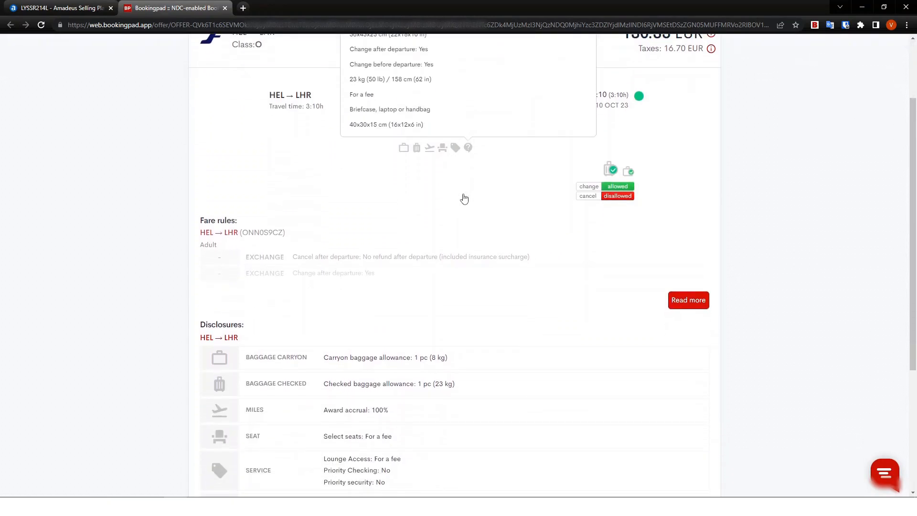
Scroll the Helsinki–London offer's fare rules and baggage disclosures down to Start Booking
{"action": "scroll", "scroll_direction": "down", "scroll_amount": 3}
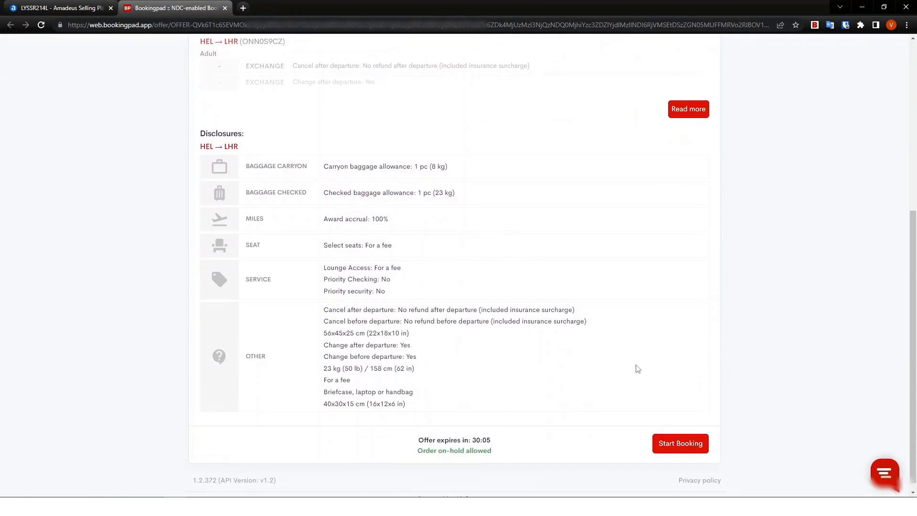